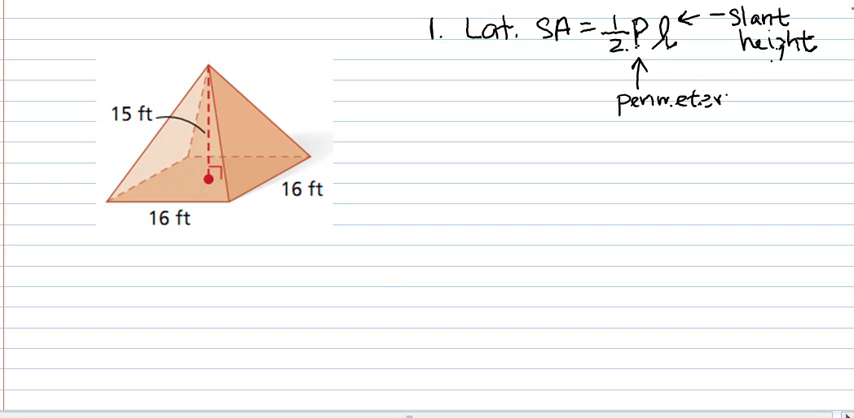
Scroll down past the lateral surface area notes to the page with the pyramid diagram
{"action": "scroll", "scroll_direction": "down", "scroll_amount": 3}
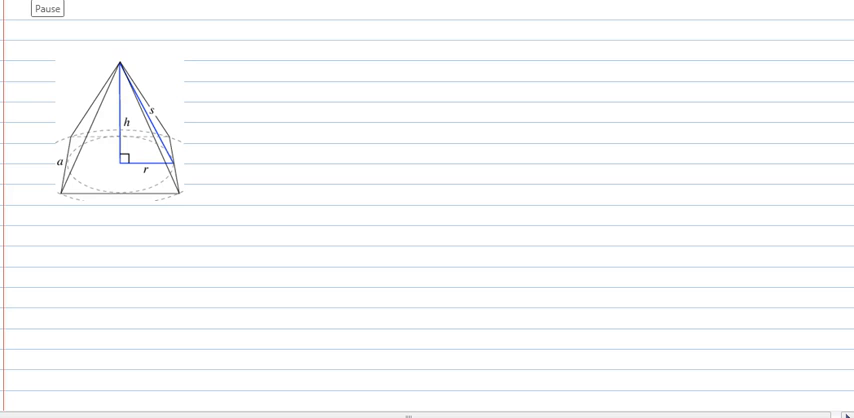
Trace the pyramid's height line, then the base and slant sides of the inner right triangle in dark ink
{"action": "left_click", "coordinate": [48, 8]}
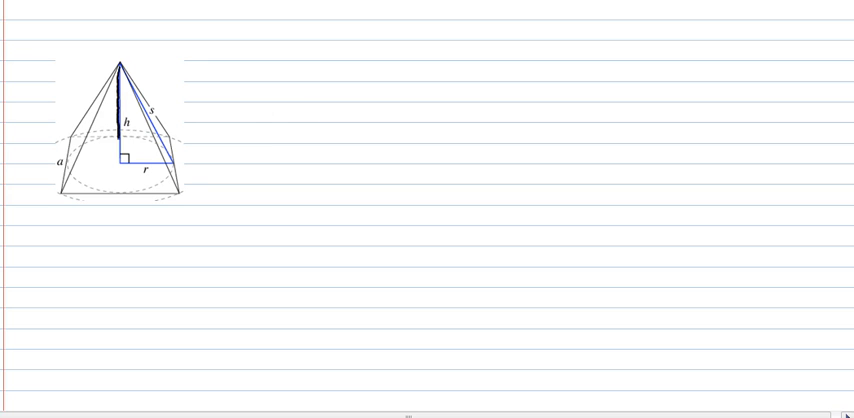
{"action": "left_click_drag", "start_coordinate": [122, 62], "coordinate": [176, 168]}
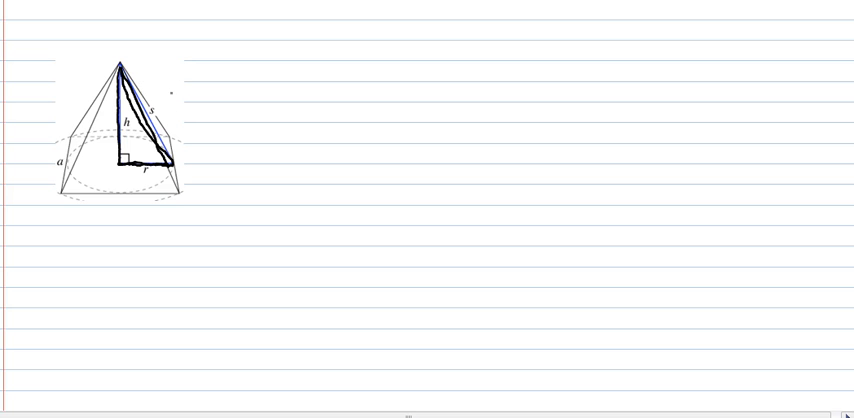
{"action": "left_click_drag", "start_coordinate": [176, 78], "coordinate": [152, 118]}
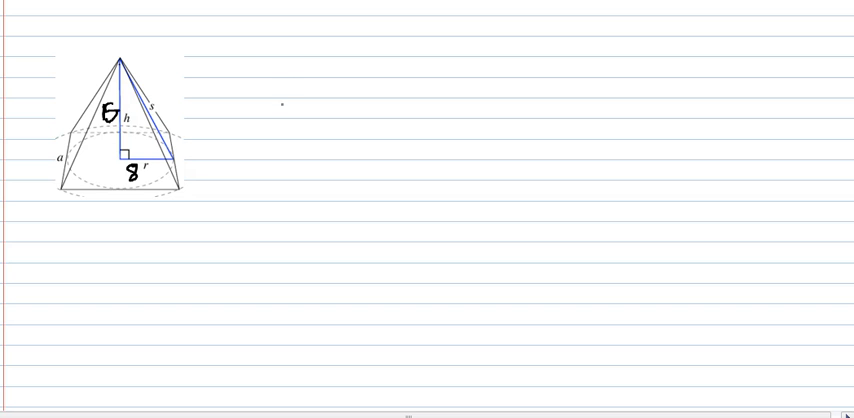
Handwrite 15²+8²=c², 225+64=c², 289=c² and 17=c beside the pyramid diagram
{"action": "type", "text": "15²+8²= c²"}
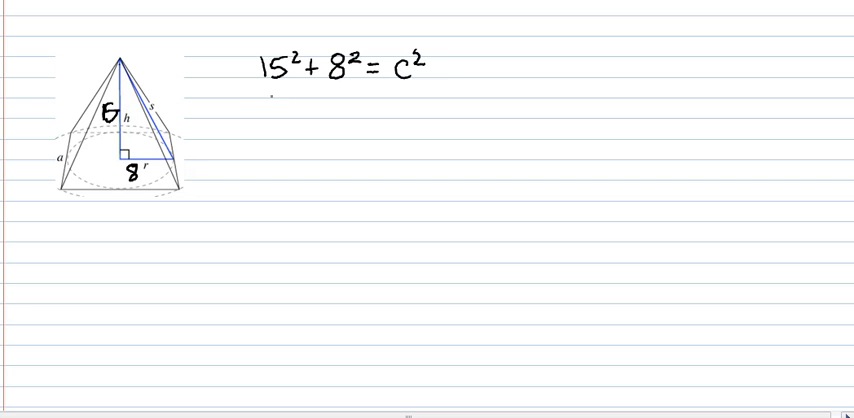
{"action": "type", "text": "225."}
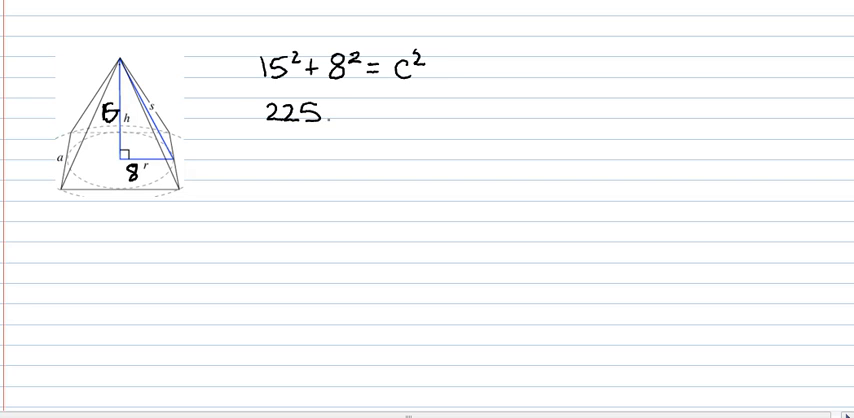
{"action": "type", "text": "+64 = c²"}
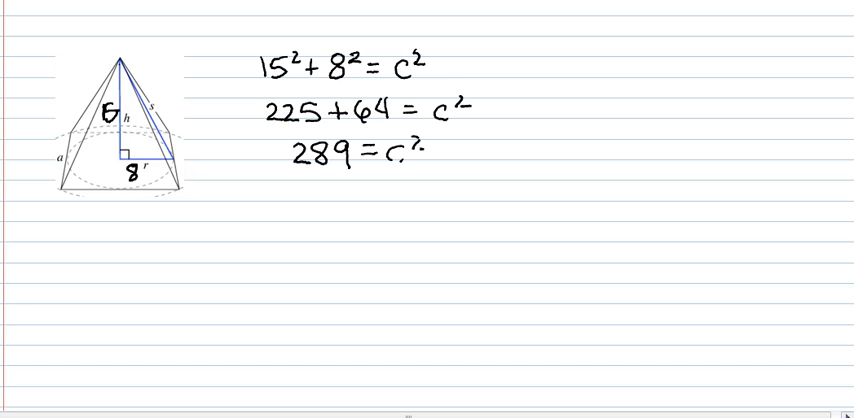
{"action": "type", "text": "17c"}
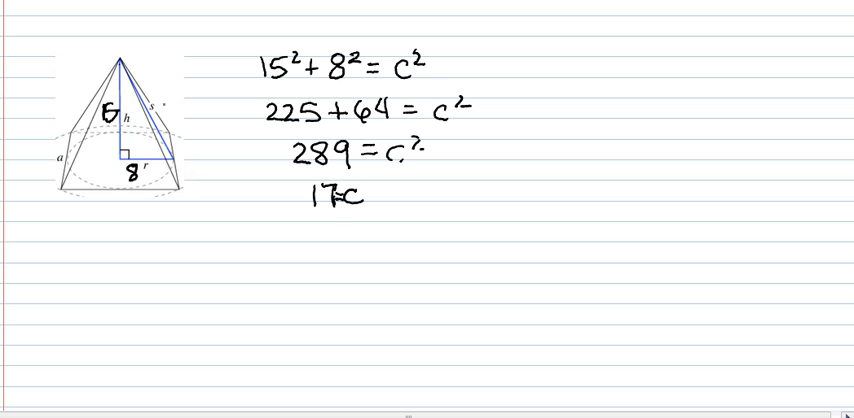